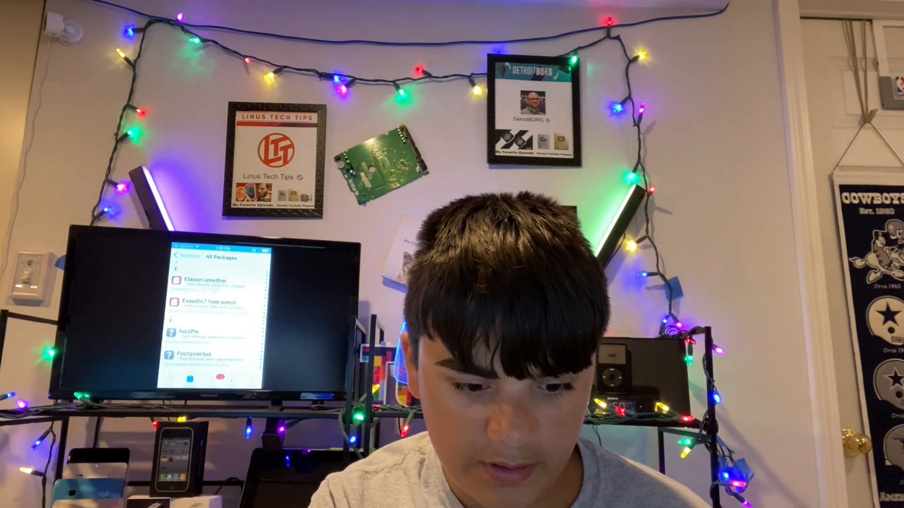
scroll(down, 3)
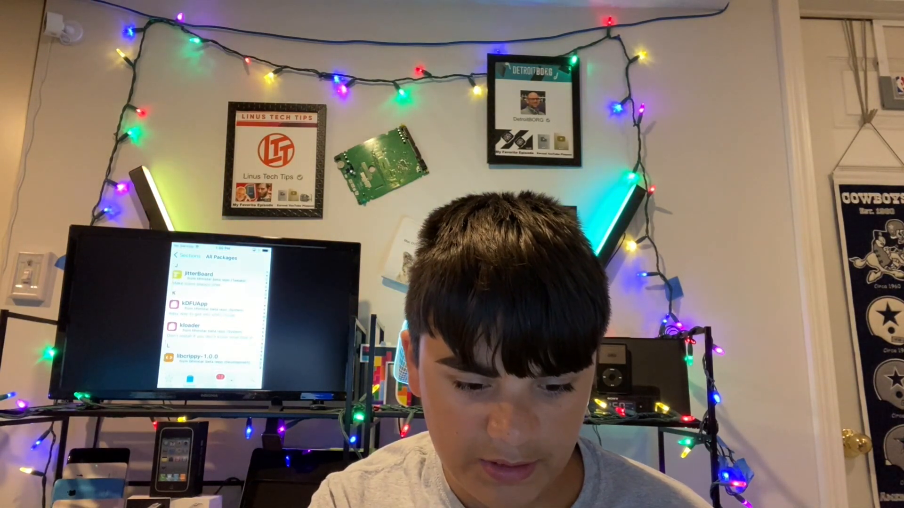